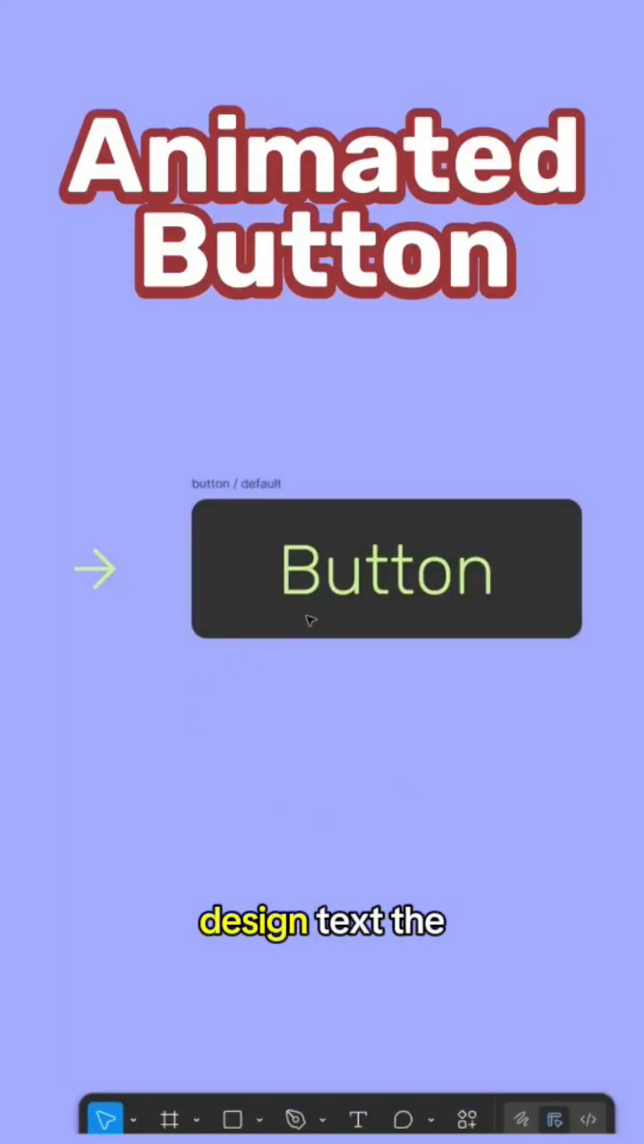
{"action": "mouse_move", "coordinate": [228, 722]}
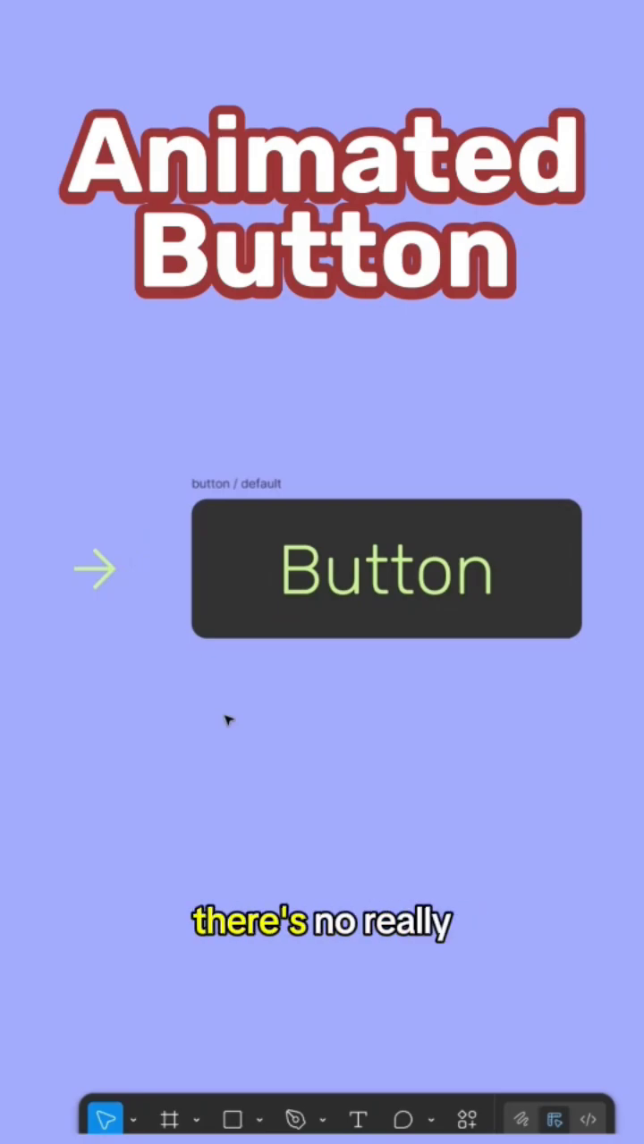
- Select the arrow icon and drag it onto the default button's left edge
{"action": "left_click", "coordinate": [386, 569]}
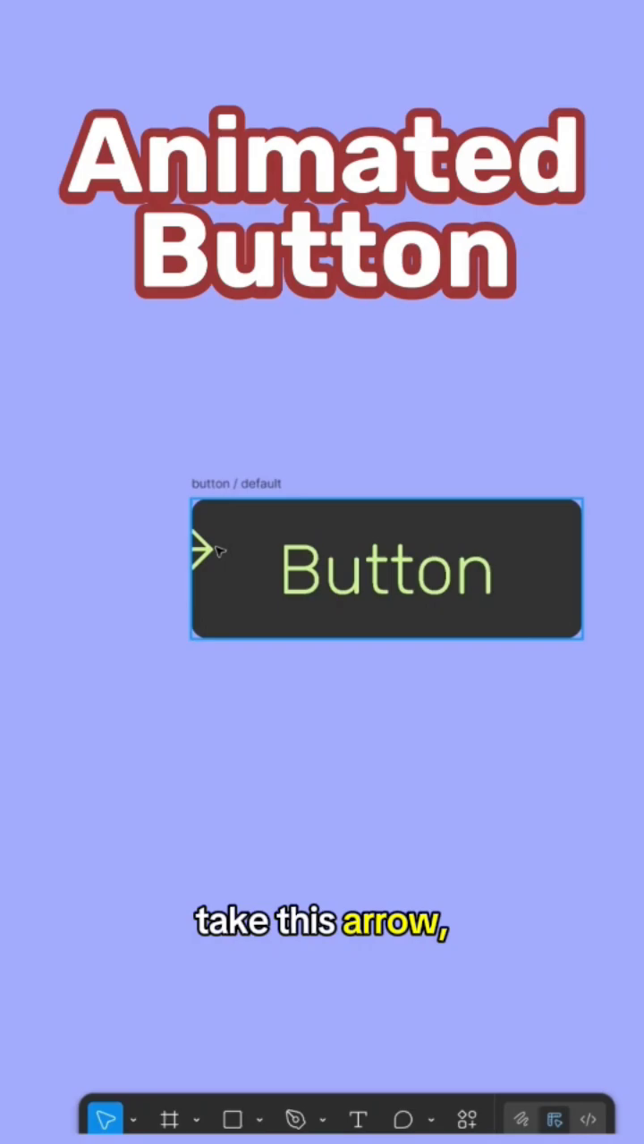
- Place the arrow before the Button label and select it in the button / hover copy
{"action": "left_click", "coordinate": [219, 567]}
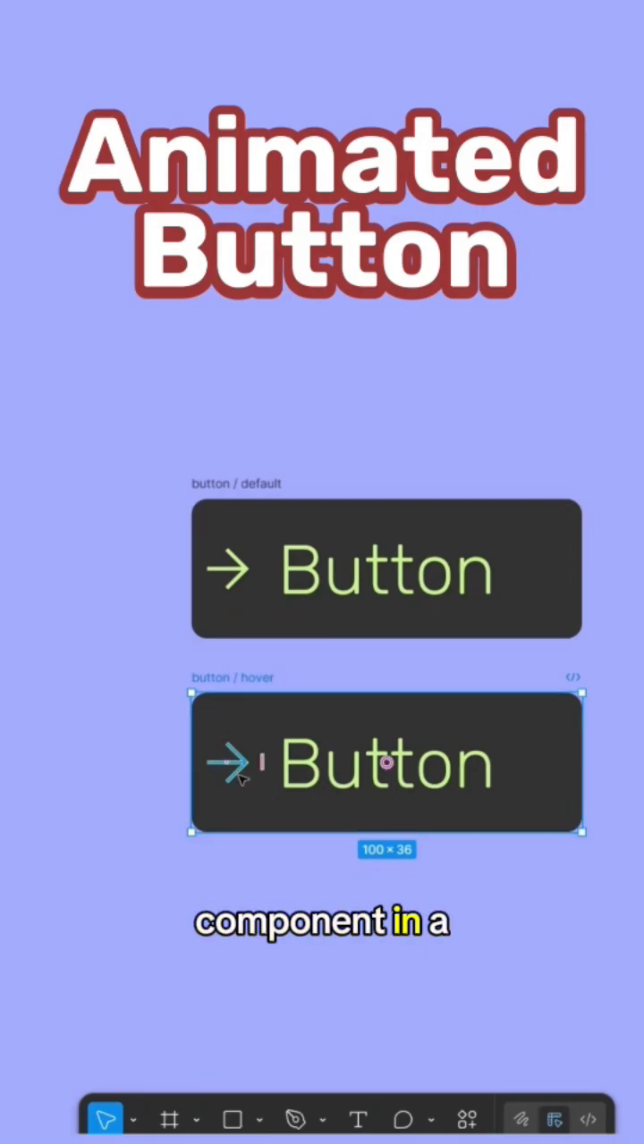
{"action": "left_click", "coordinate": [228, 764]}
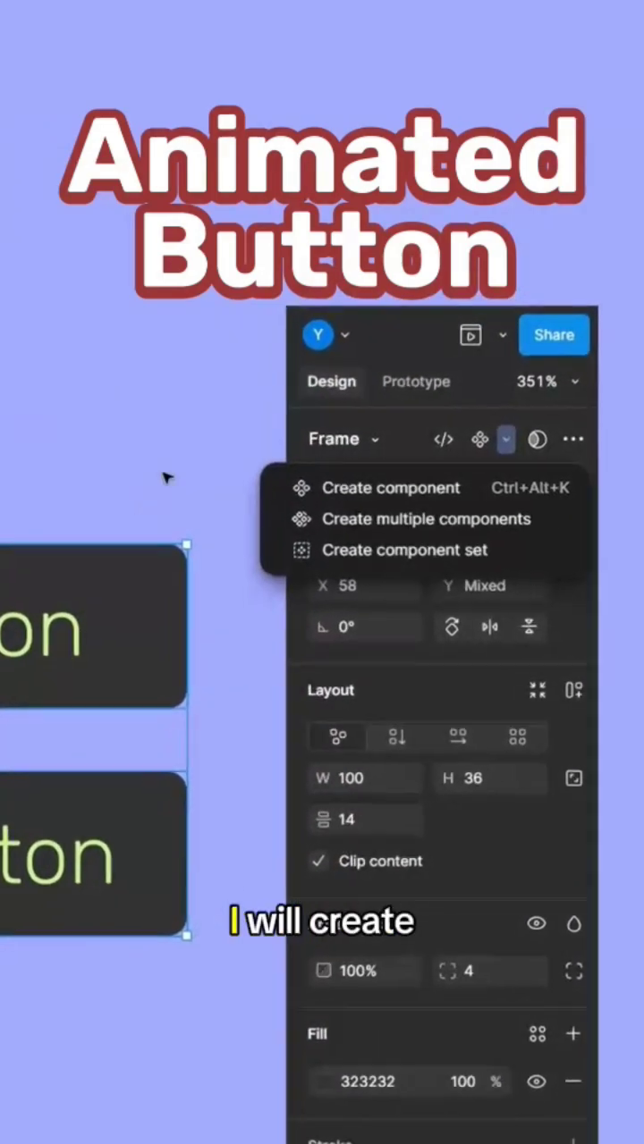
- Combine both button frames into a 'button' component set with a state property
{"action": "left_click", "coordinate": [404, 550]}
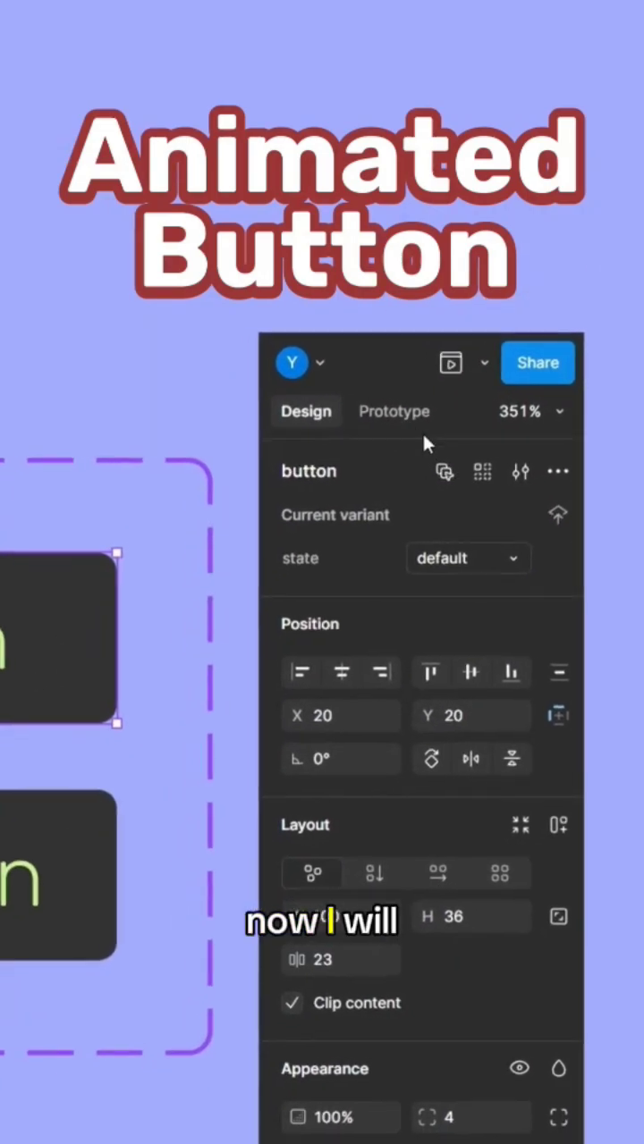
- Add a While hovering interaction changing to hover with smart animate, ease out, 300ms
{"action": "left_click", "coordinate": [393, 411]}
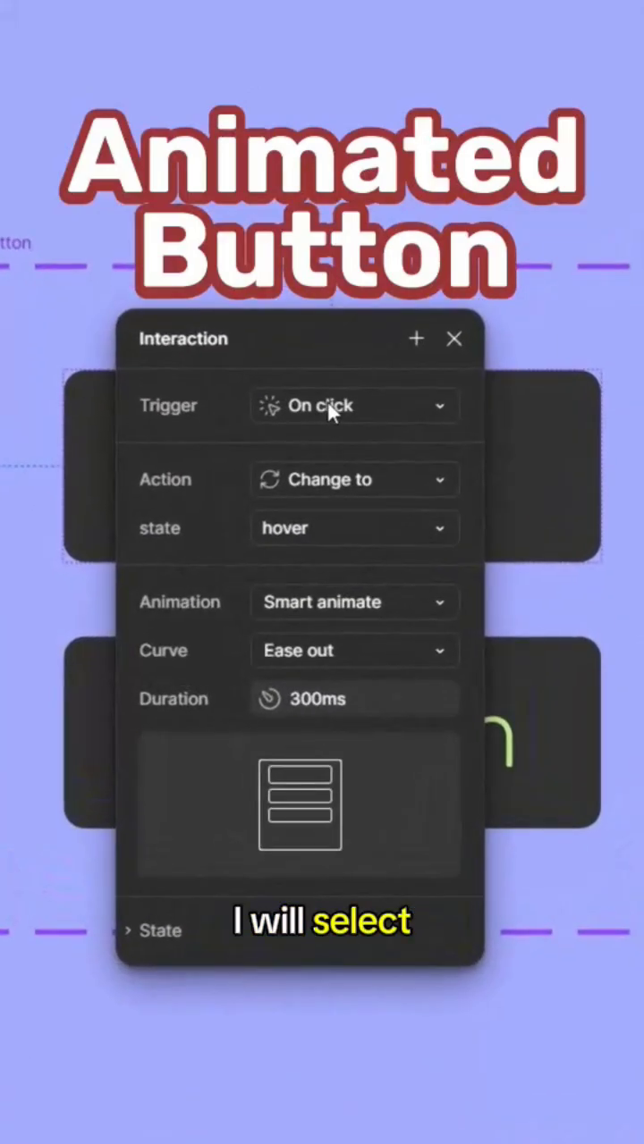
{"action": "left_click", "coordinate": [354, 405]}
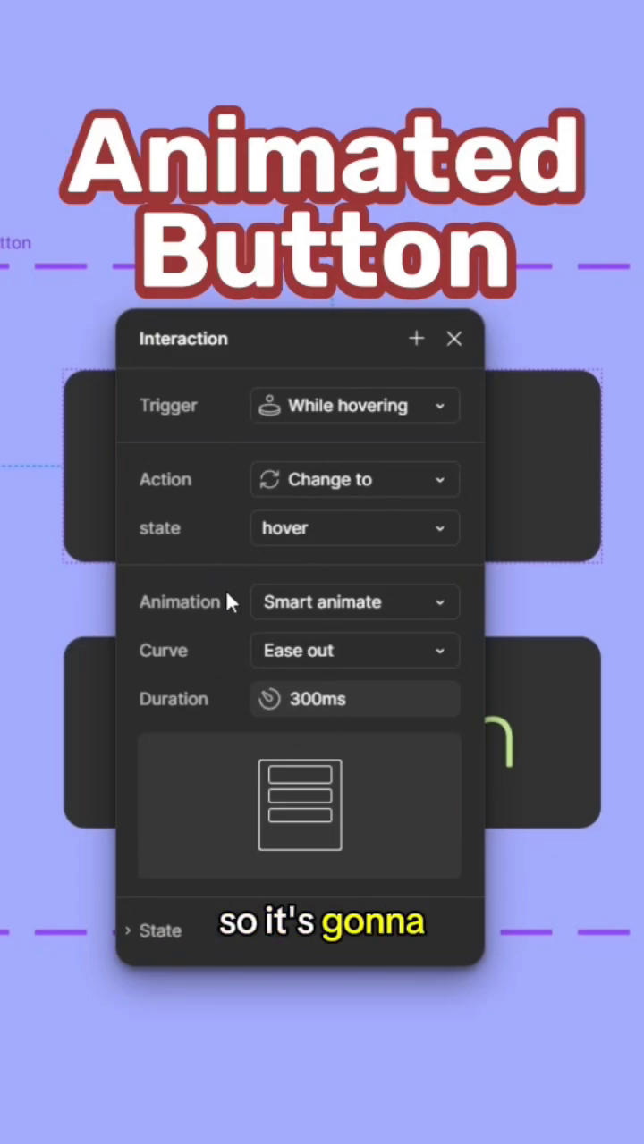
{"action": "mouse_move", "coordinate": [335, 438]}
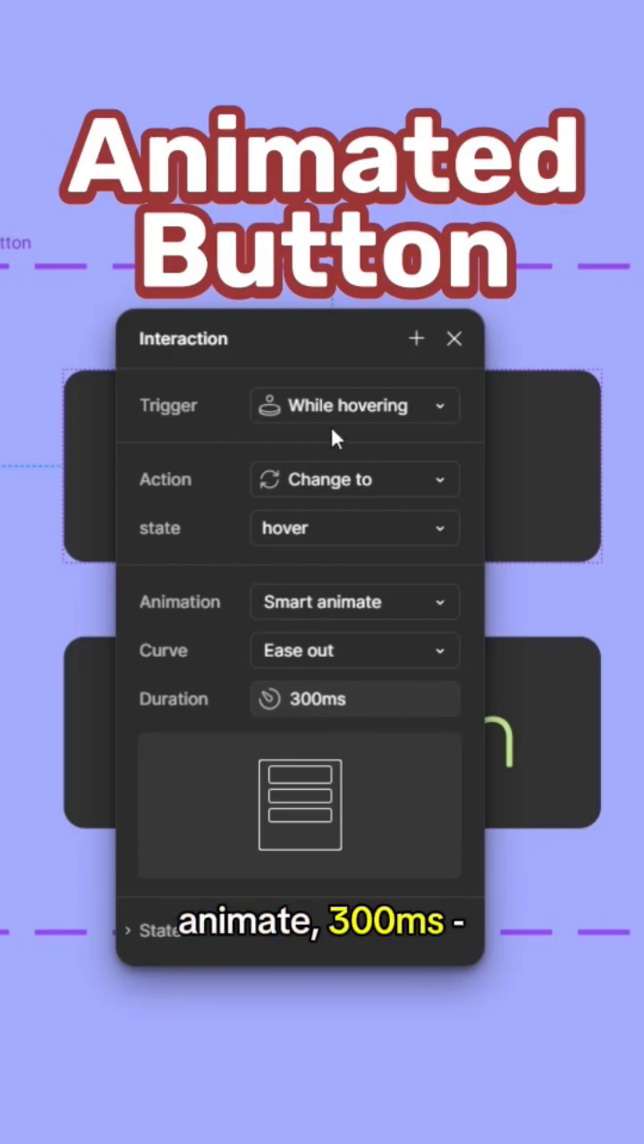
{"action": "left_click", "coordinate": [453, 338]}
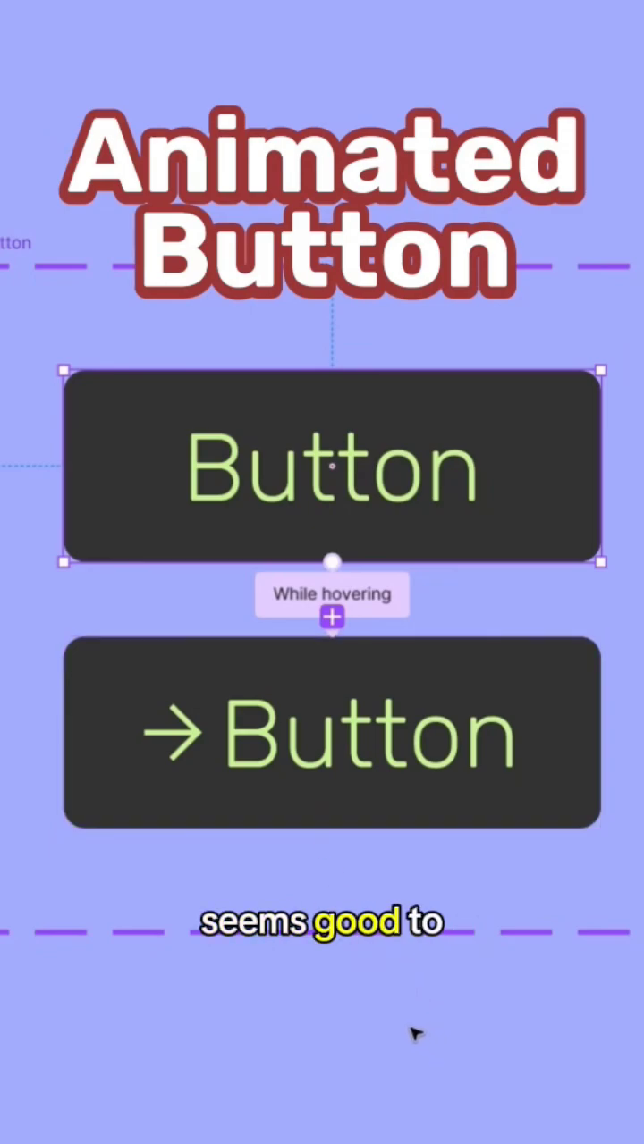